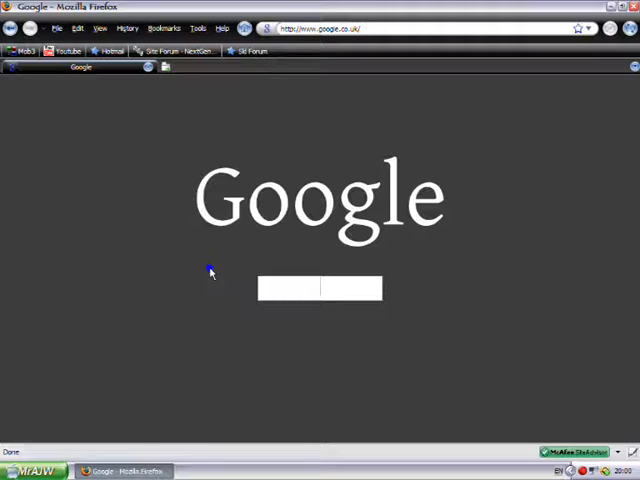
{"action": "mouse_move", "coordinate": [287, 263]}
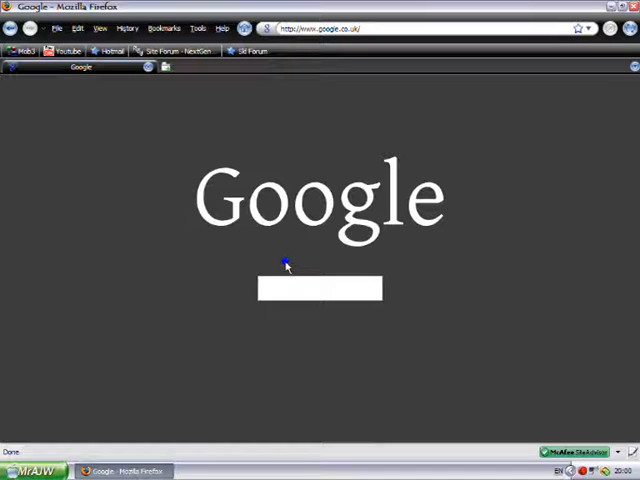
Search Google for 'ANIMOTO' in Firefox.
{"action": "type", "text": "ANIMOTO"}
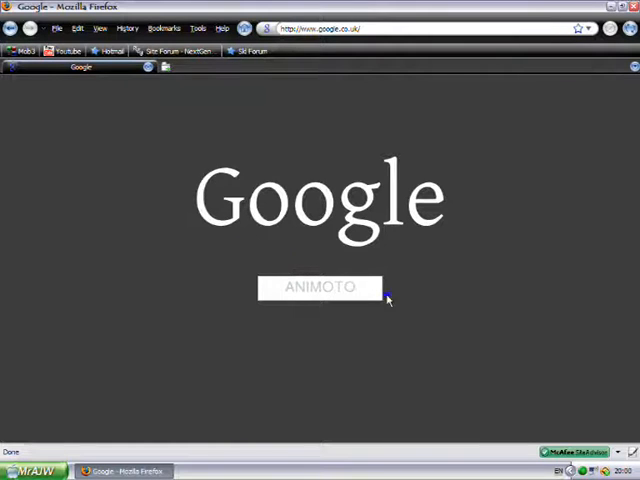
{"action": "left_click", "coordinate": [318, 287]}
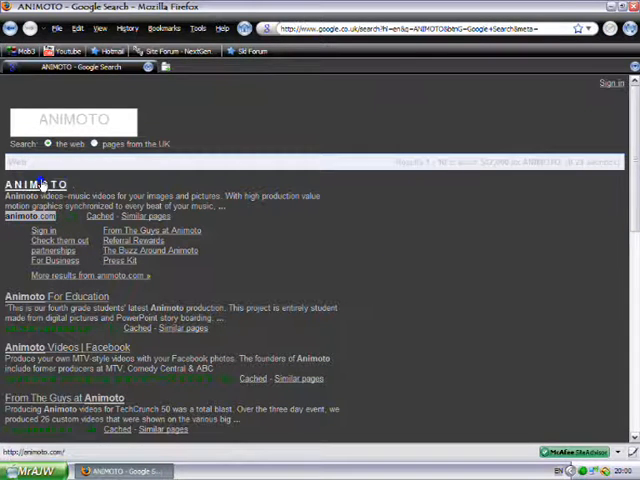
Open animoto.com from the results and start a new video with GET STARTED.
{"action": "left_click", "coordinate": [33, 183]}
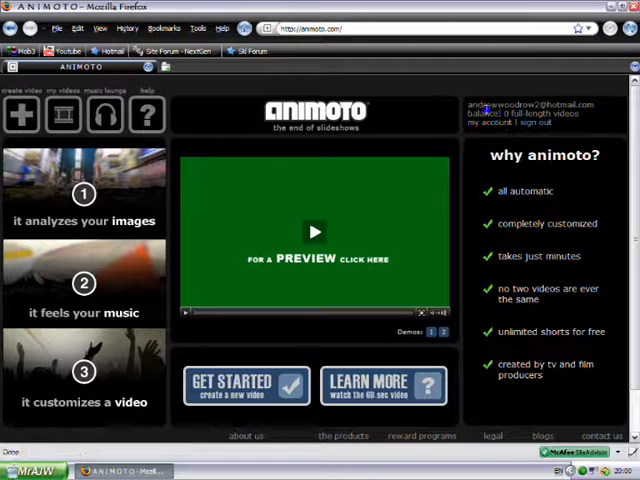
{"action": "mouse_move", "coordinate": [247, 383]}
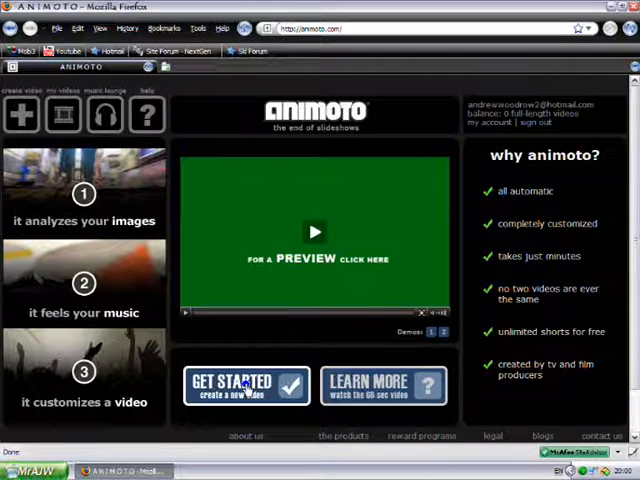
{"action": "left_click", "coordinate": [244, 389]}
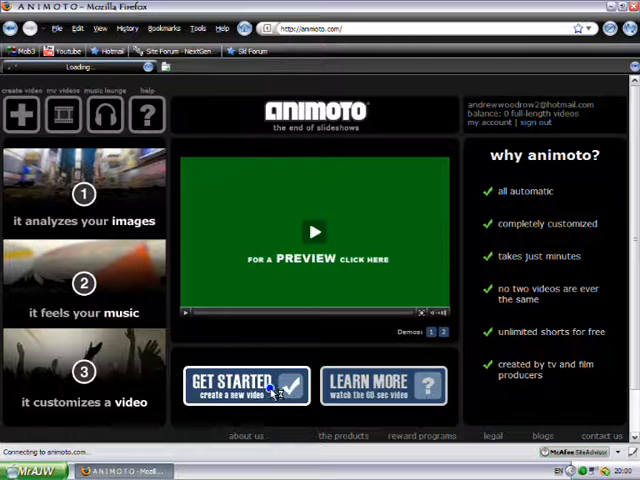
{"action": "left_click", "coordinate": [245, 385]}
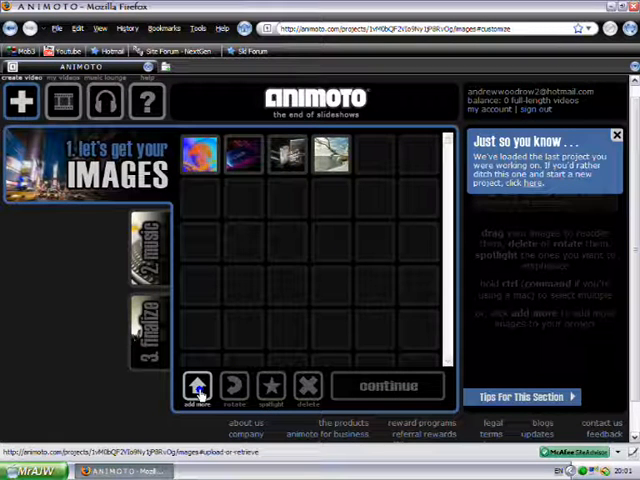
Choose to upload more pictures from the computer, browsing to My Documents.
{"action": "left_click", "coordinate": [197, 388]}
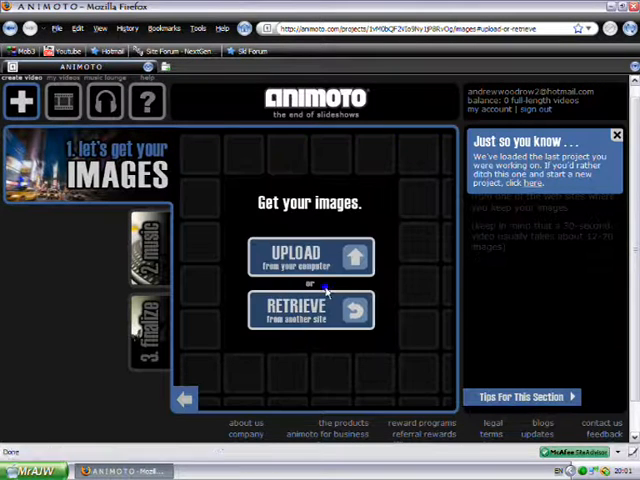
{"action": "left_click", "coordinate": [312, 257]}
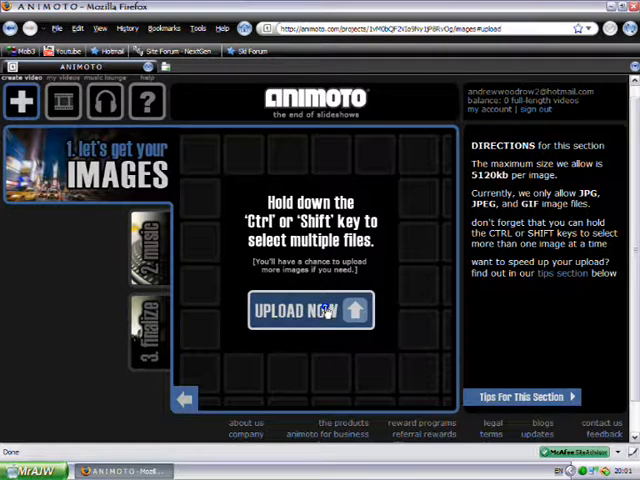
{"action": "left_click", "coordinate": [311, 310]}
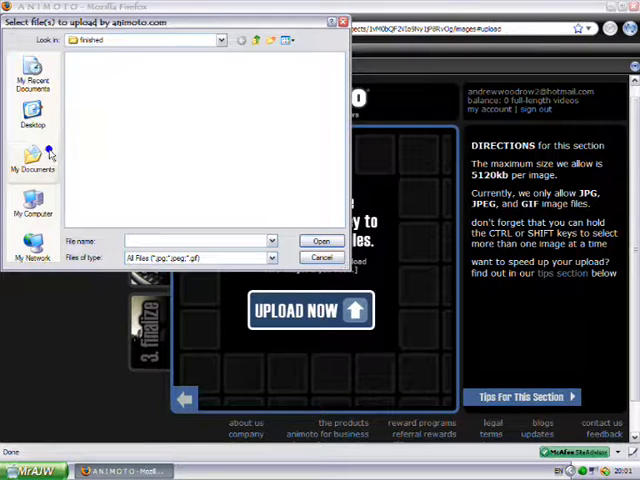
{"action": "left_click", "coordinate": [31, 115]}
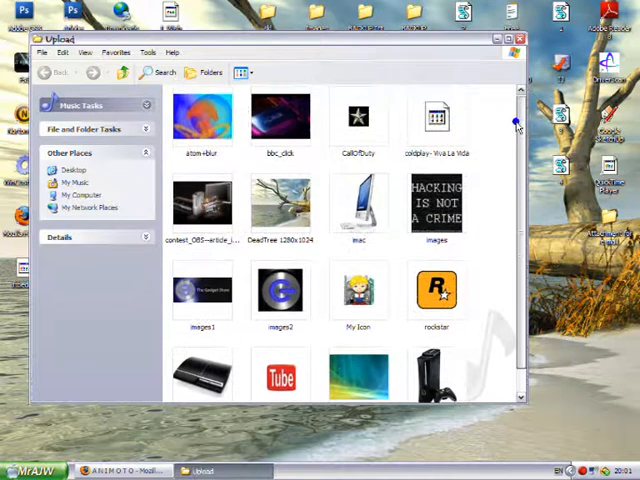
Scroll through the pictures in the Upload folder.
{"action": "scroll", "scroll_direction": "down", "scroll_amount": 3}
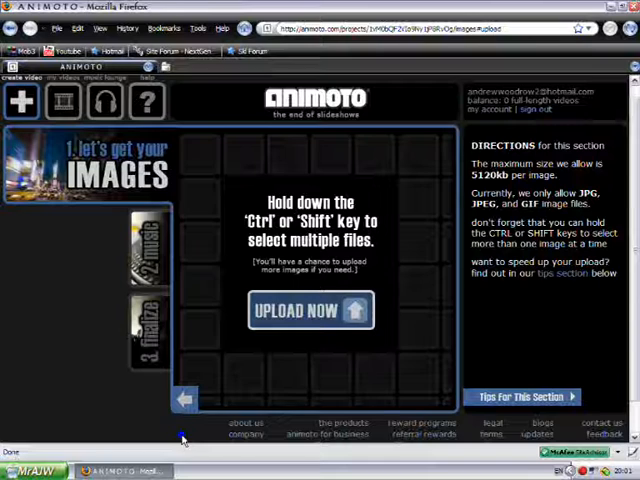
Upload the images from the Desktop Upload folder into the project.
{"action": "left_click", "coordinate": [311, 310]}
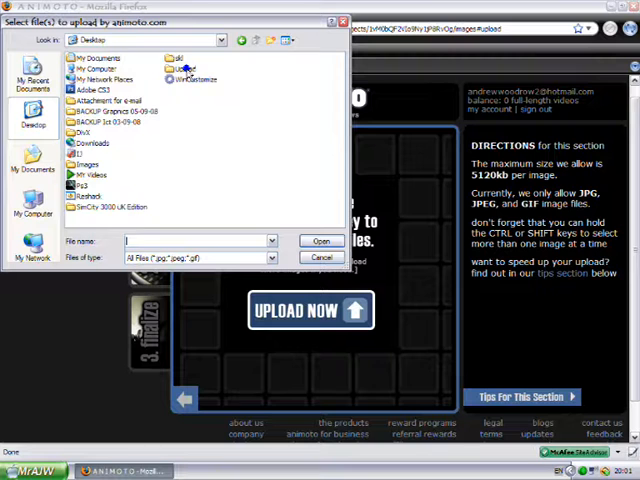
{"action": "double_click", "coordinate": [186, 57]}
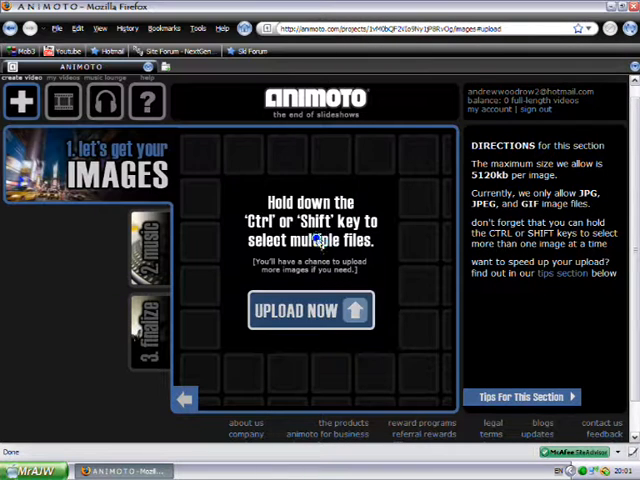
{"action": "left_click", "coordinate": [311, 310]}
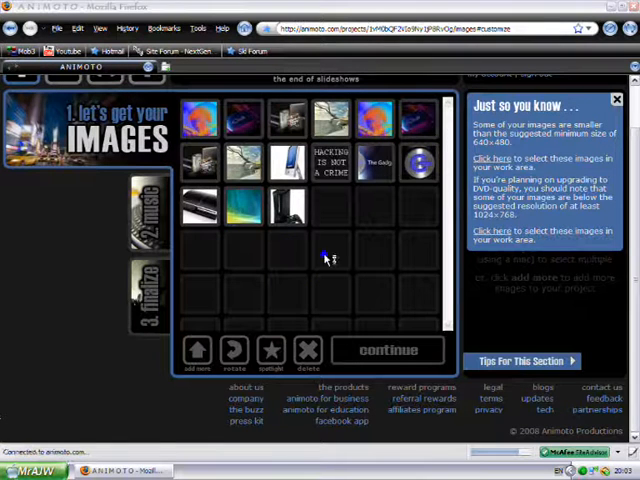
{"action": "mouse_move", "coordinate": [400, 332]}
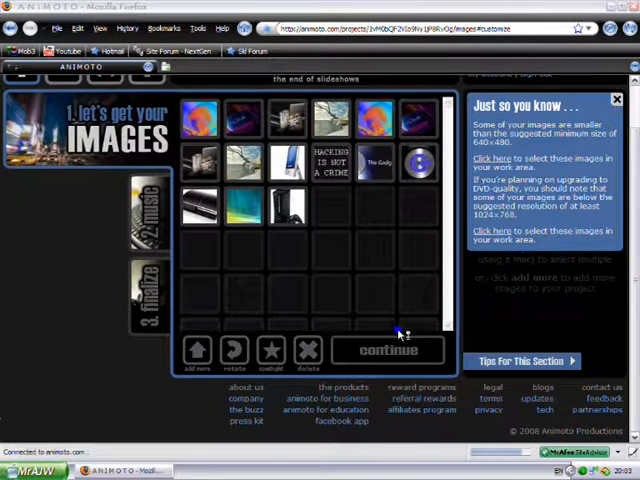
Select the last picture in the grid and continue past the images step.
{"action": "left_click", "coordinate": [386, 350]}
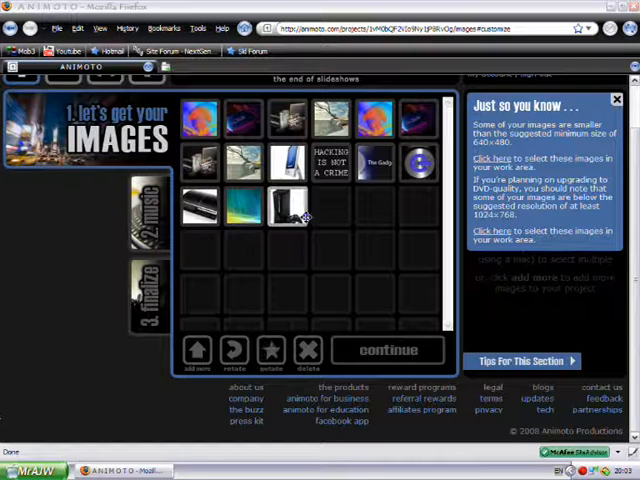
{"action": "left_click", "coordinate": [387, 350]}
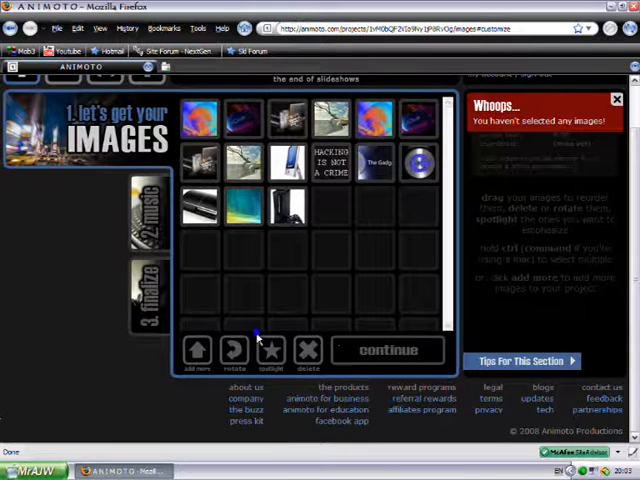
{"action": "left_click", "coordinate": [388, 350]}
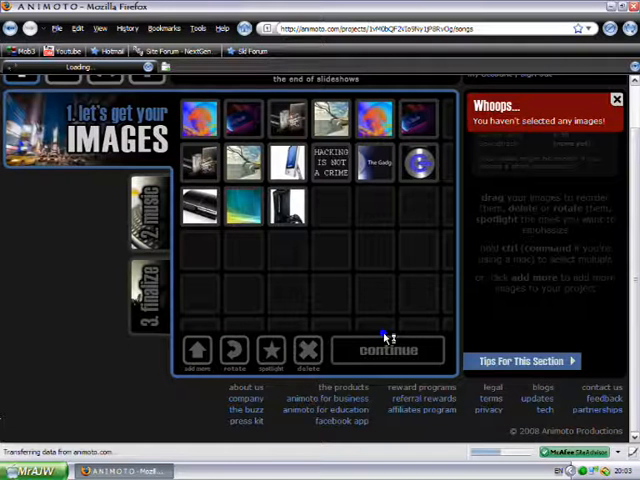
Move on to the music screen and choose 'SELECT from our collection'.
{"action": "left_click", "coordinate": [388, 349]}
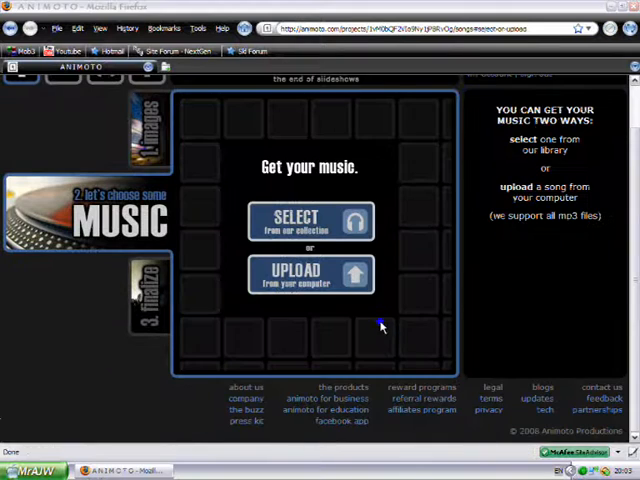
{"action": "mouse_move", "coordinate": [372, 285]}
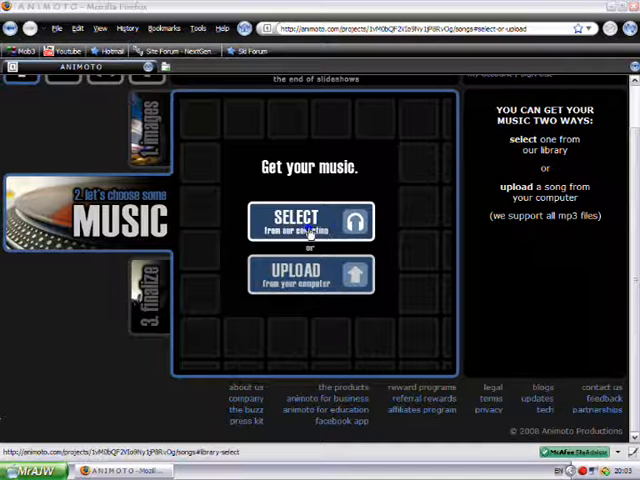
{"action": "left_click", "coordinate": [296, 218]}
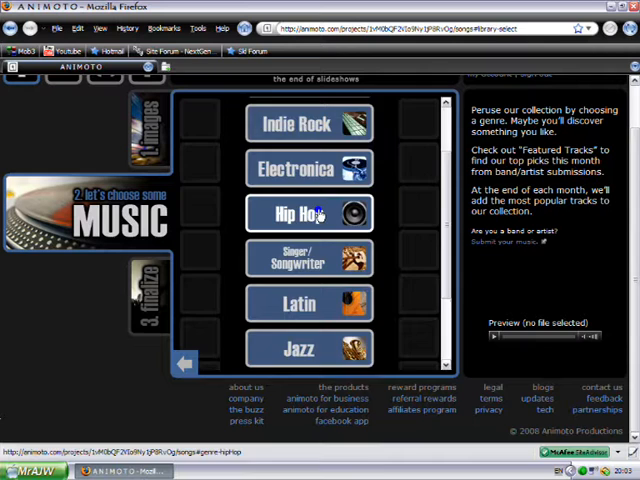
Open the Hip Hop genre in the music library.
{"action": "left_click", "coordinate": [300, 213]}
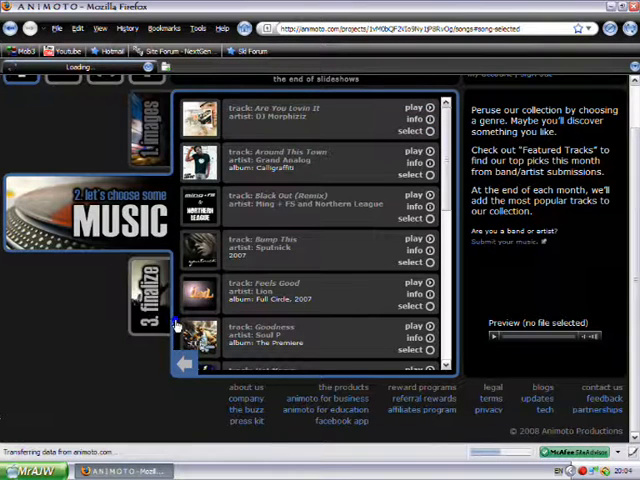
{"action": "mouse_move", "coordinate": [163, 315]}
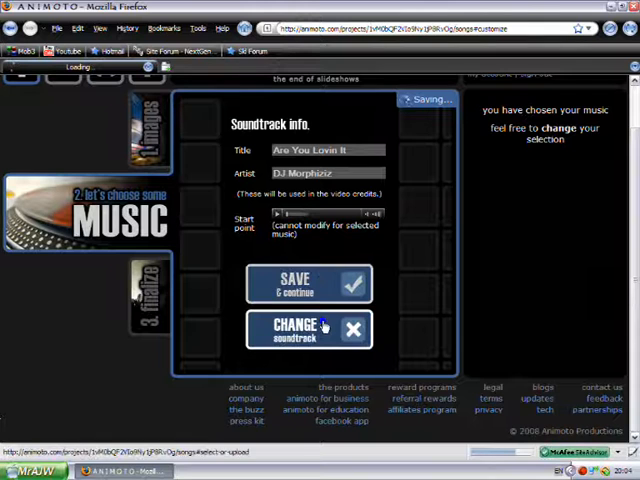
Save 'Are You Lovin It' by DJ Morphizzle as the soundtrack and continue.
{"action": "left_click", "coordinate": [310, 285]}
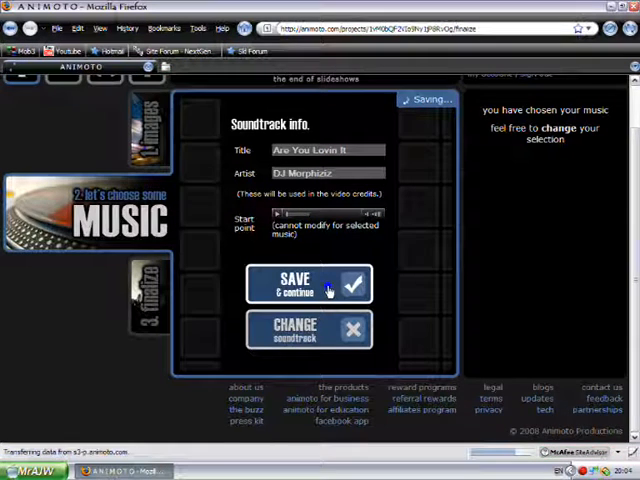
{"action": "left_click", "coordinate": [294, 284]}
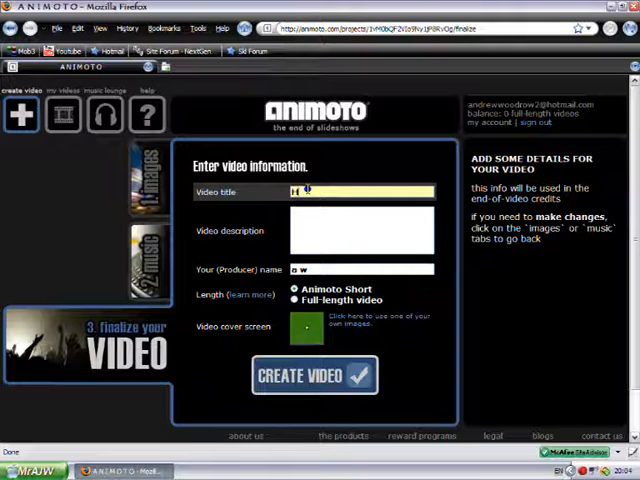
Enter title 'How I made this video', a description and producer PP, then create the video.
{"action": "type", "text": "How I made"}
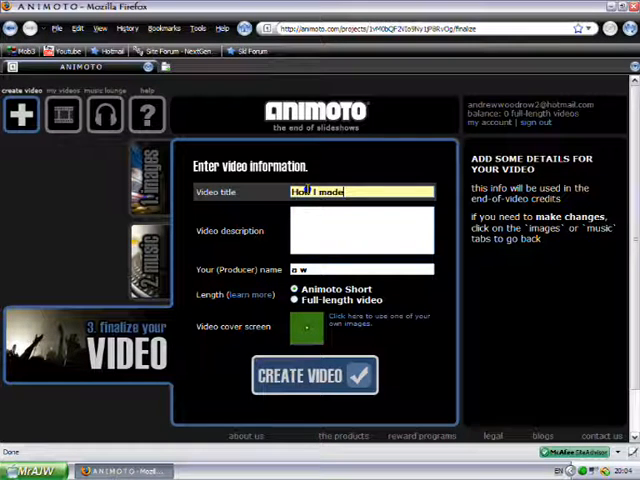
{"action": "type", "text": "this"}
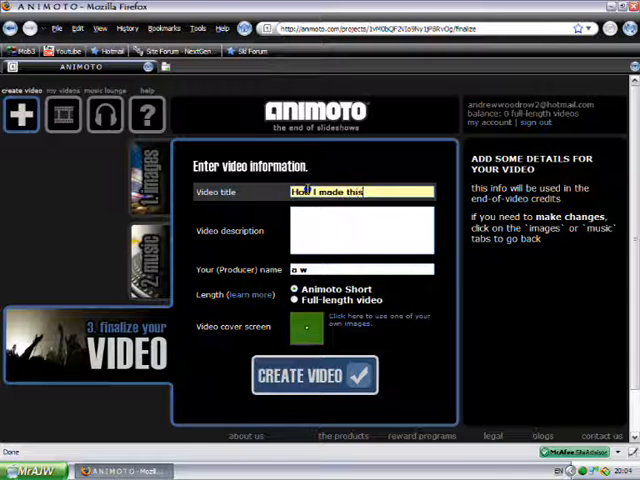
{"action": "type", "text": "video"}
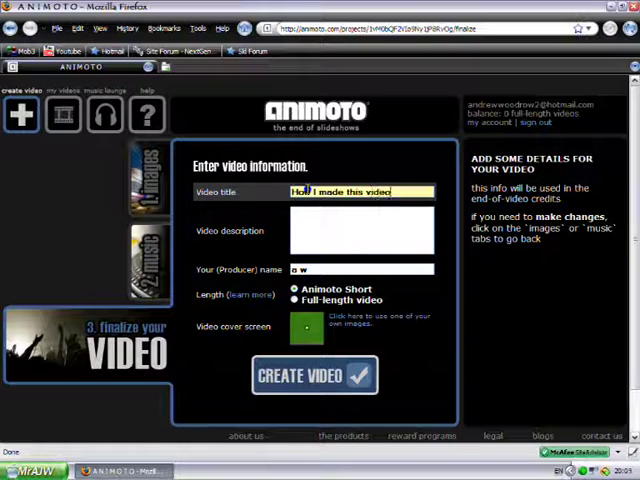
{"action": "left_click", "coordinate": [362, 230]}
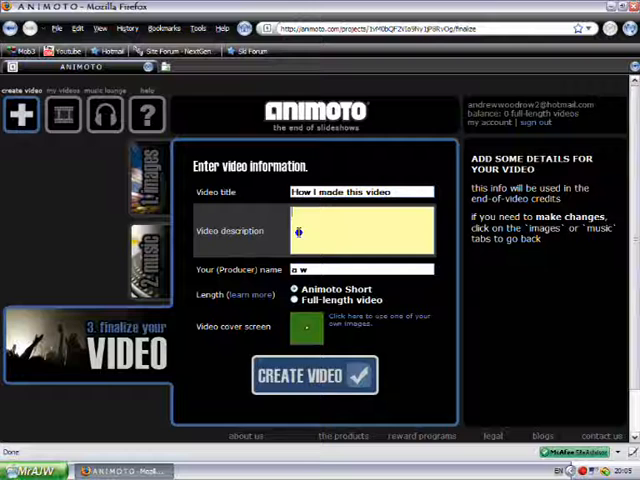
{"action": "type", "text": "bhjgrhjweg"}
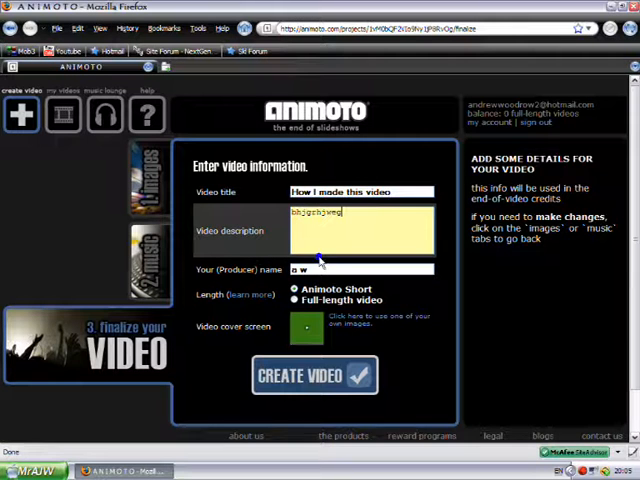
{"action": "left_click", "coordinate": [360, 269]}
{"action": "type", "text": "PP"}
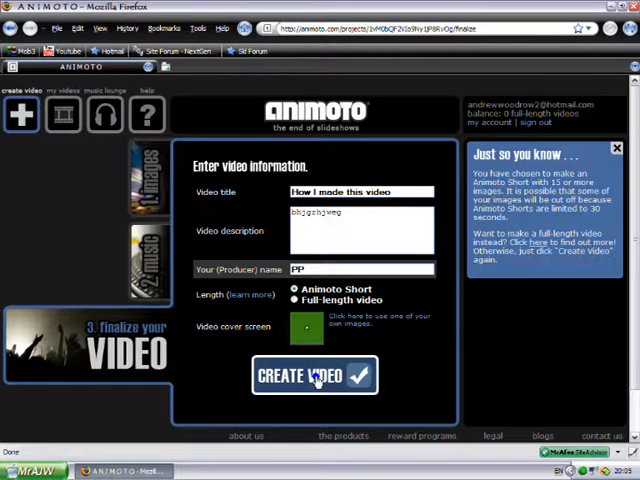
{"action": "mouse_move", "coordinate": [313, 352]}
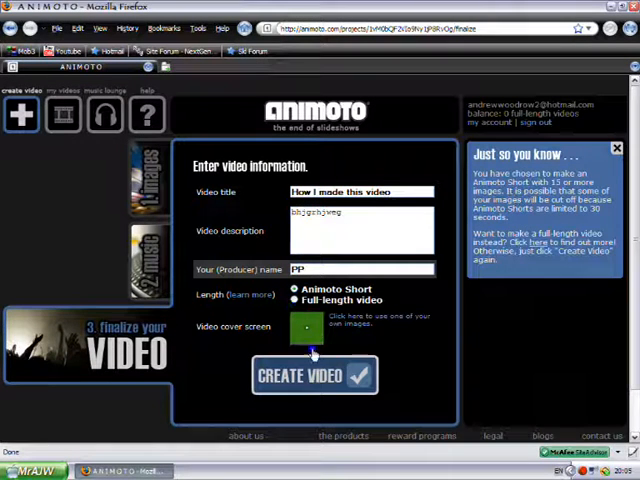
{"action": "left_click", "coordinate": [314, 375]}
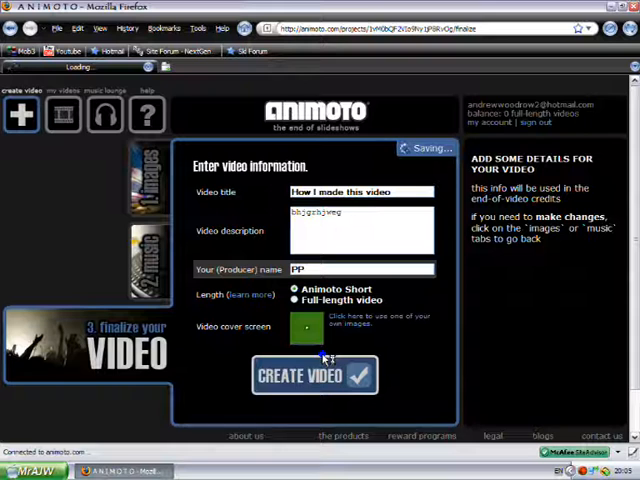
Confirm creating 'How I made this video' and wait while Animoto produces it.
{"action": "left_click", "coordinate": [314, 375]}
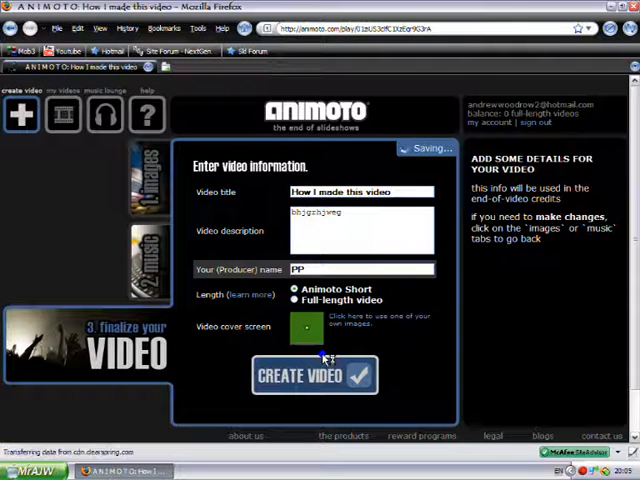
{"action": "left_click", "coordinate": [314, 375]}
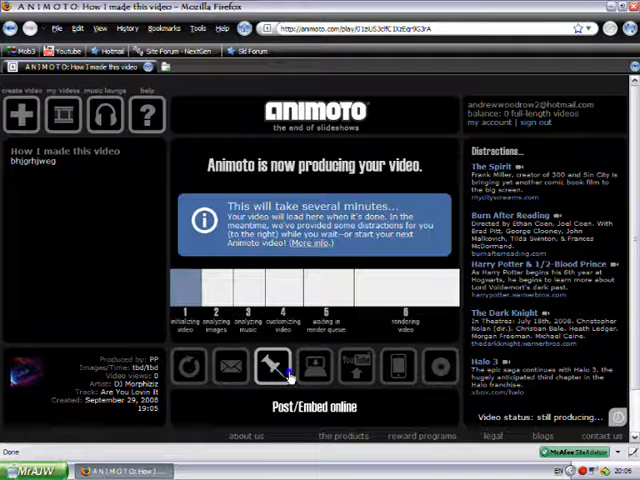
{"action": "left_click", "coordinate": [314, 367]}
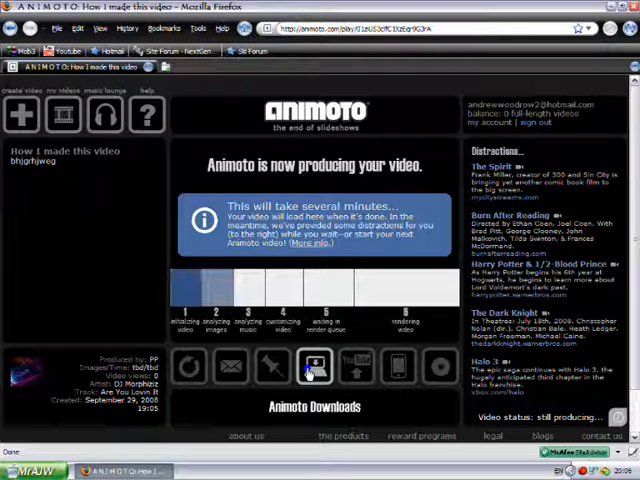
{"action": "mouse_move", "coordinate": [356, 368]}
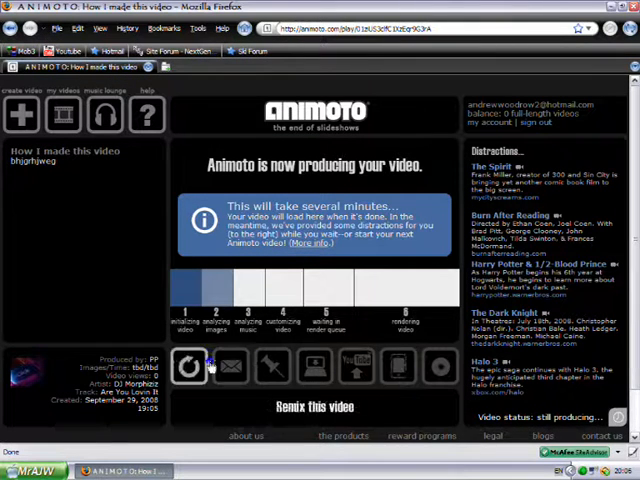
{"action": "mouse_move", "coordinate": [355, 368]}
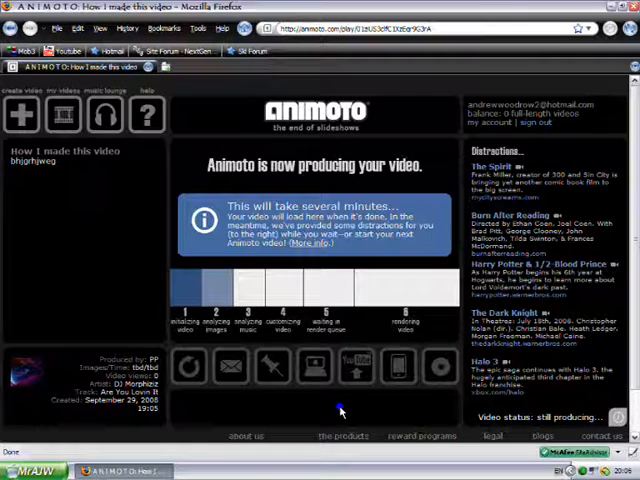
{"action": "mouse_move", "coordinate": [356, 370]}
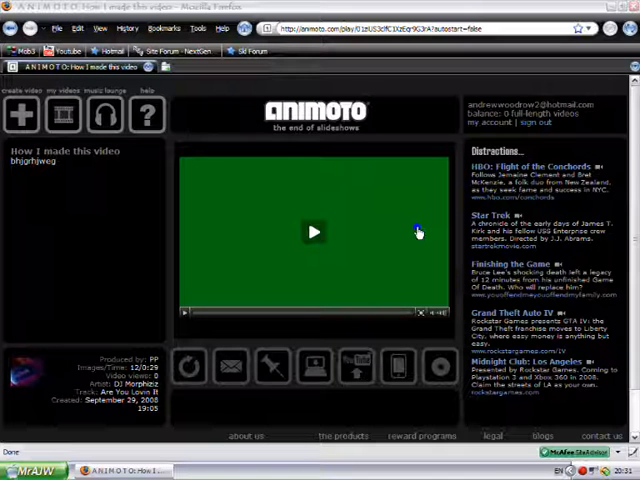
Click into the player area once rendering of 'How I made this video' finishes.
{"action": "left_click", "coordinate": [314, 232]}
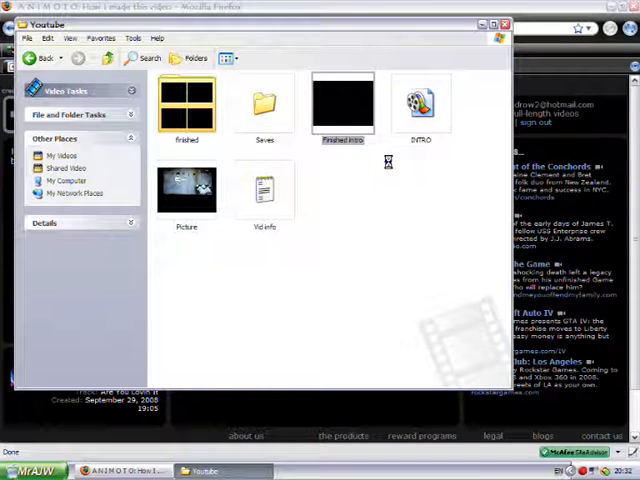
Right-click in the Youtube folder in Windows Explorer, then minimize it to return to Animoto.
{"action": "right_click", "coordinate": [341, 105]}
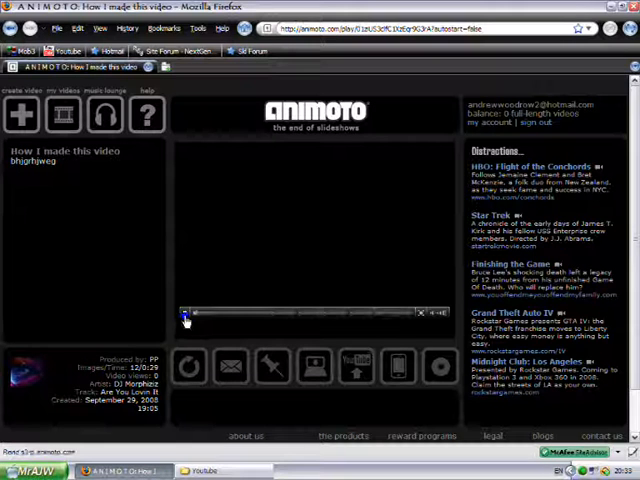
Rewind 'How I made this video' to the beginning and play it in the player.
{"action": "left_click", "coordinate": [186, 314]}
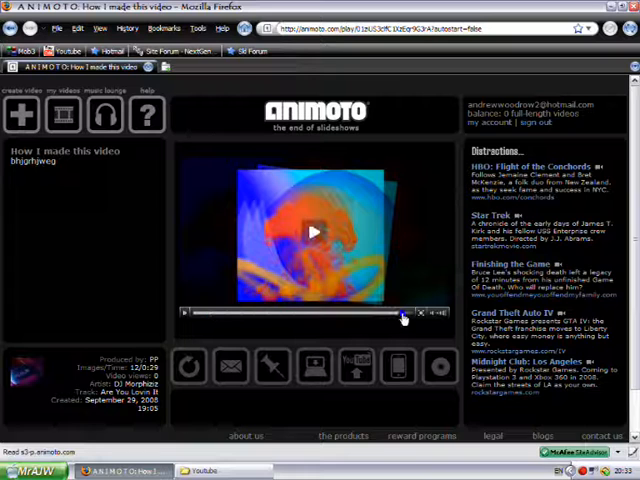
{"action": "left_click", "coordinate": [312, 232]}
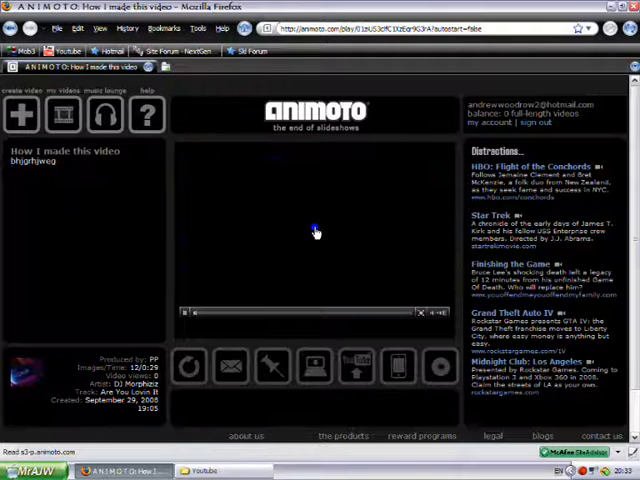
{"action": "left_click", "coordinate": [314, 232]}
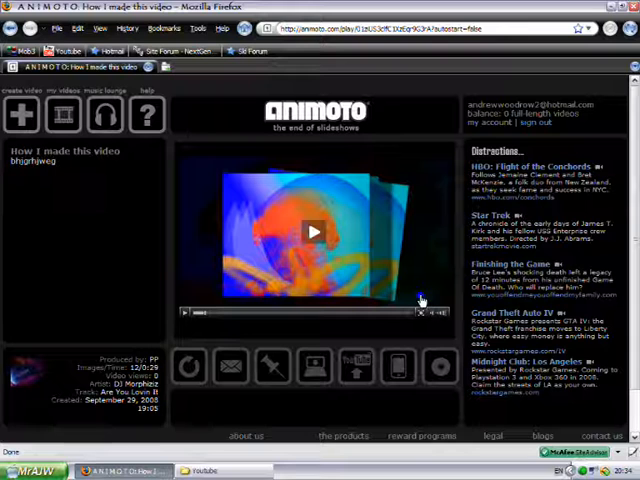
{"action": "mouse_move", "coordinate": [326, 249]}
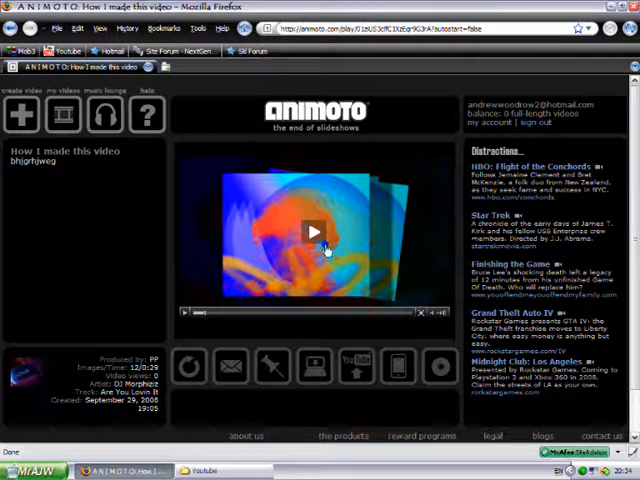